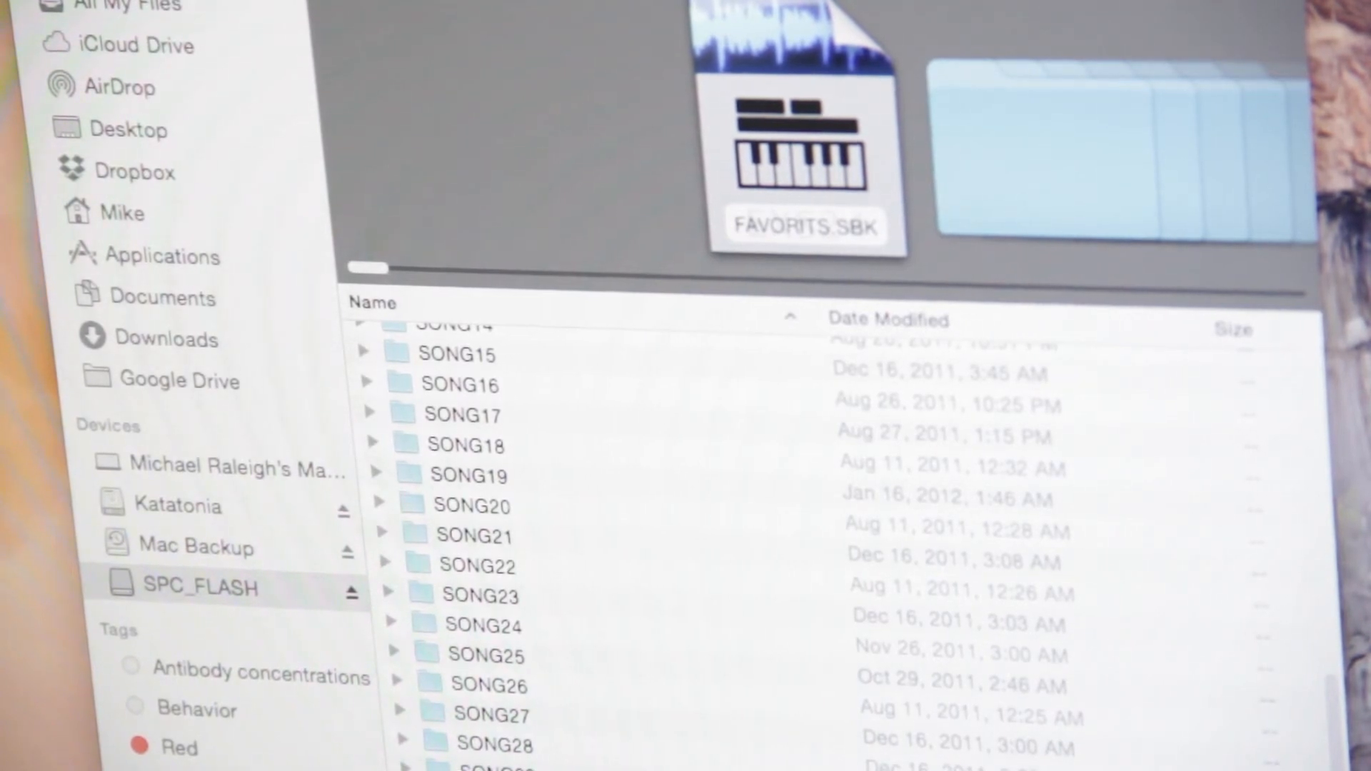
Step: Create a new untitled folder on the SPC_FLASH drive via File > New Folder
{"action": "scroll", "scroll_direction": "up", "scroll_amount": 3}
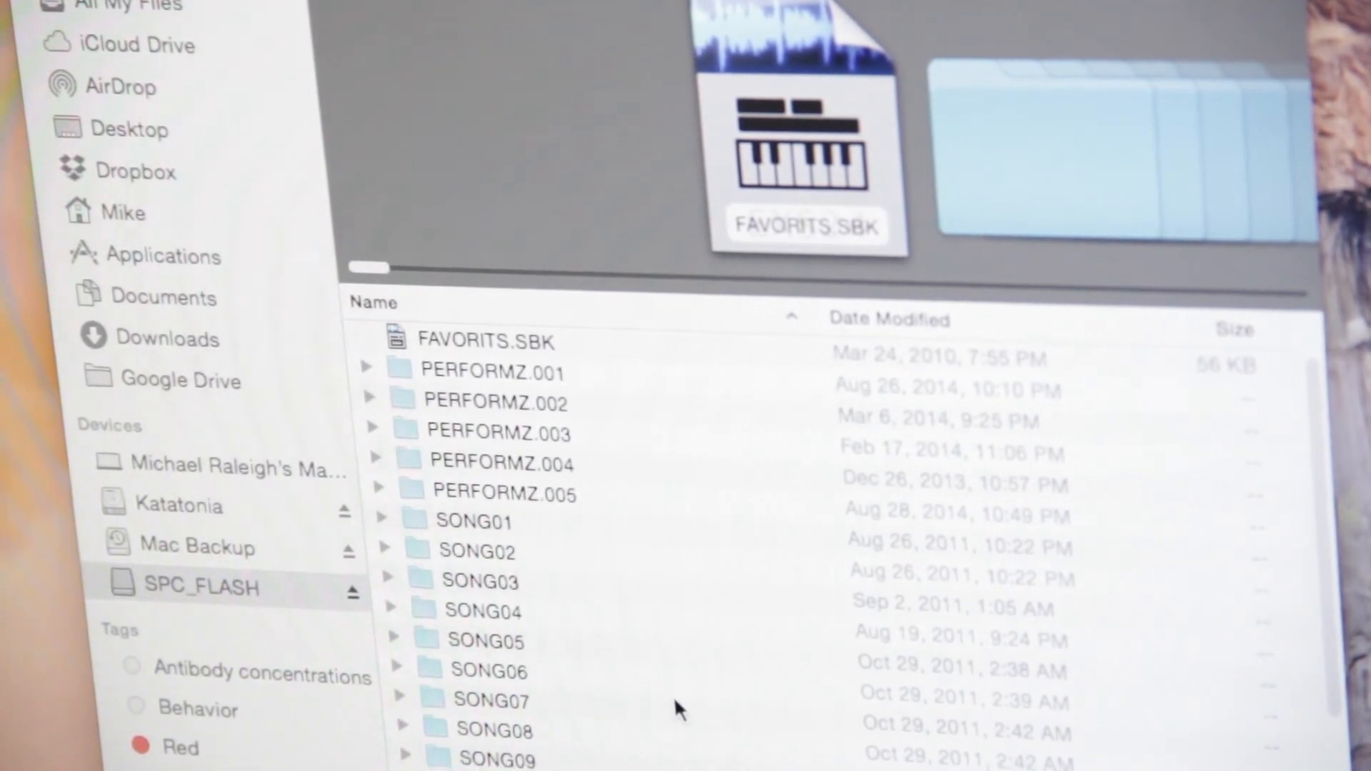
{"action": "scroll", "scroll_direction": "down", "scroll_amount": 3}
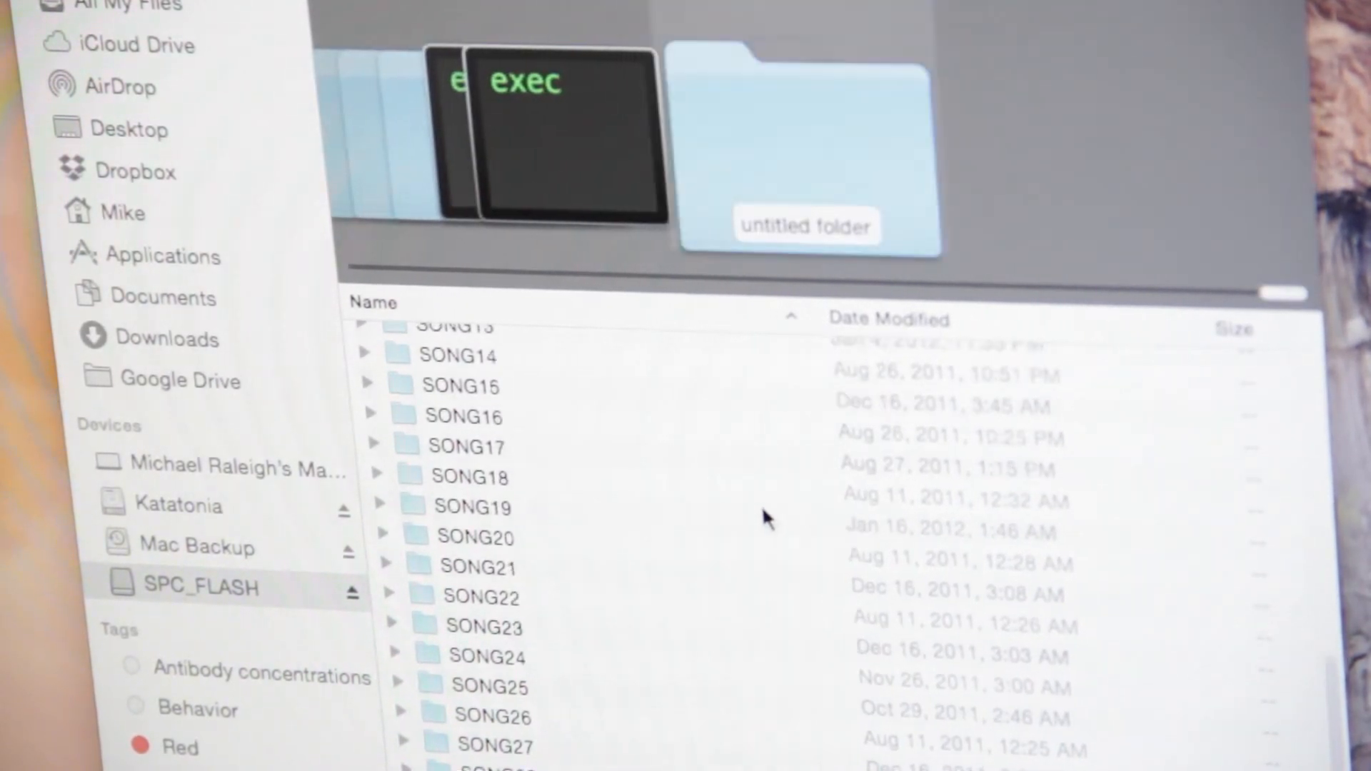
Step: Rename the untitled folder to PERFORMZ.006, confirming 'Use .006' so it lists after PERFORMZ.005
{"action": "scroll", "scroll_direction": "down", "scroll_amount": 3}
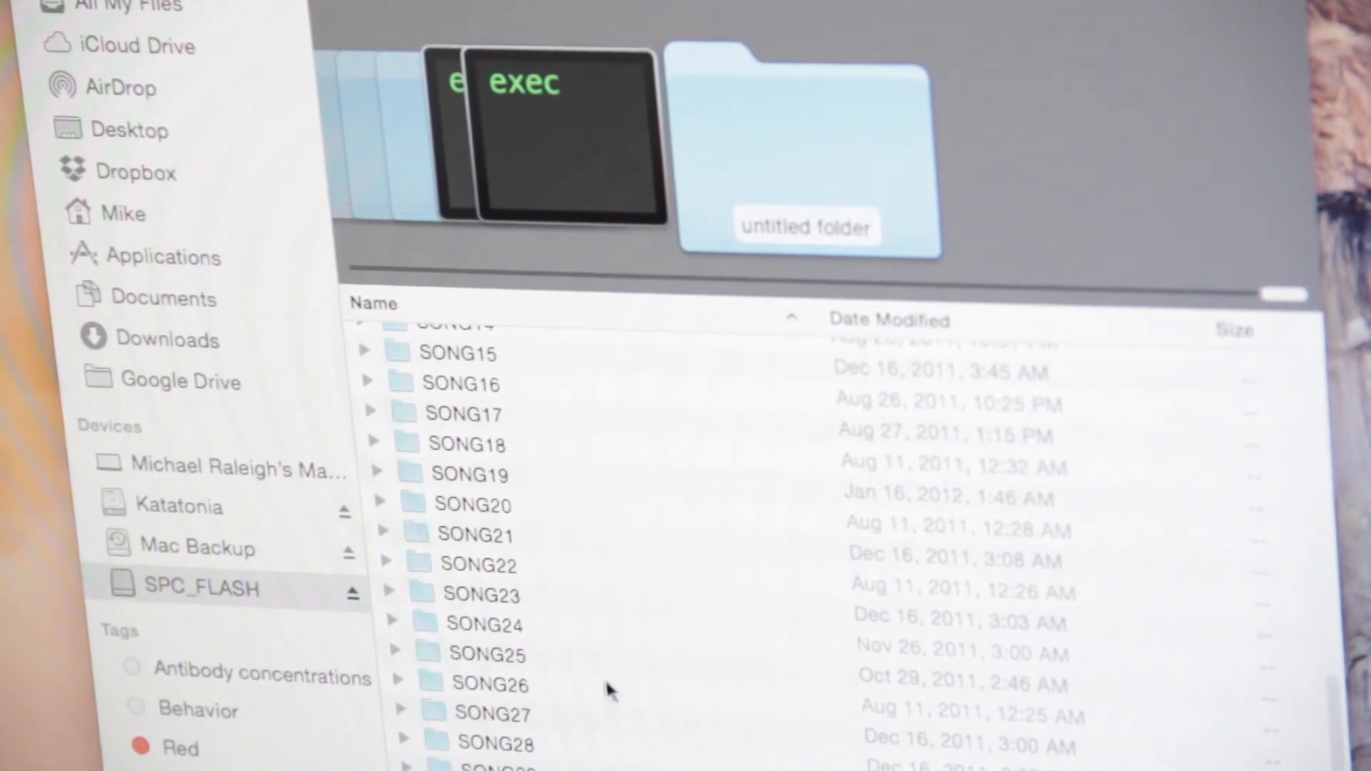
{"action": "scroll", "scroll_direction": "up", "scroll_amount": 3}
{"action": "type", "text": "PERFORMZ.006"}
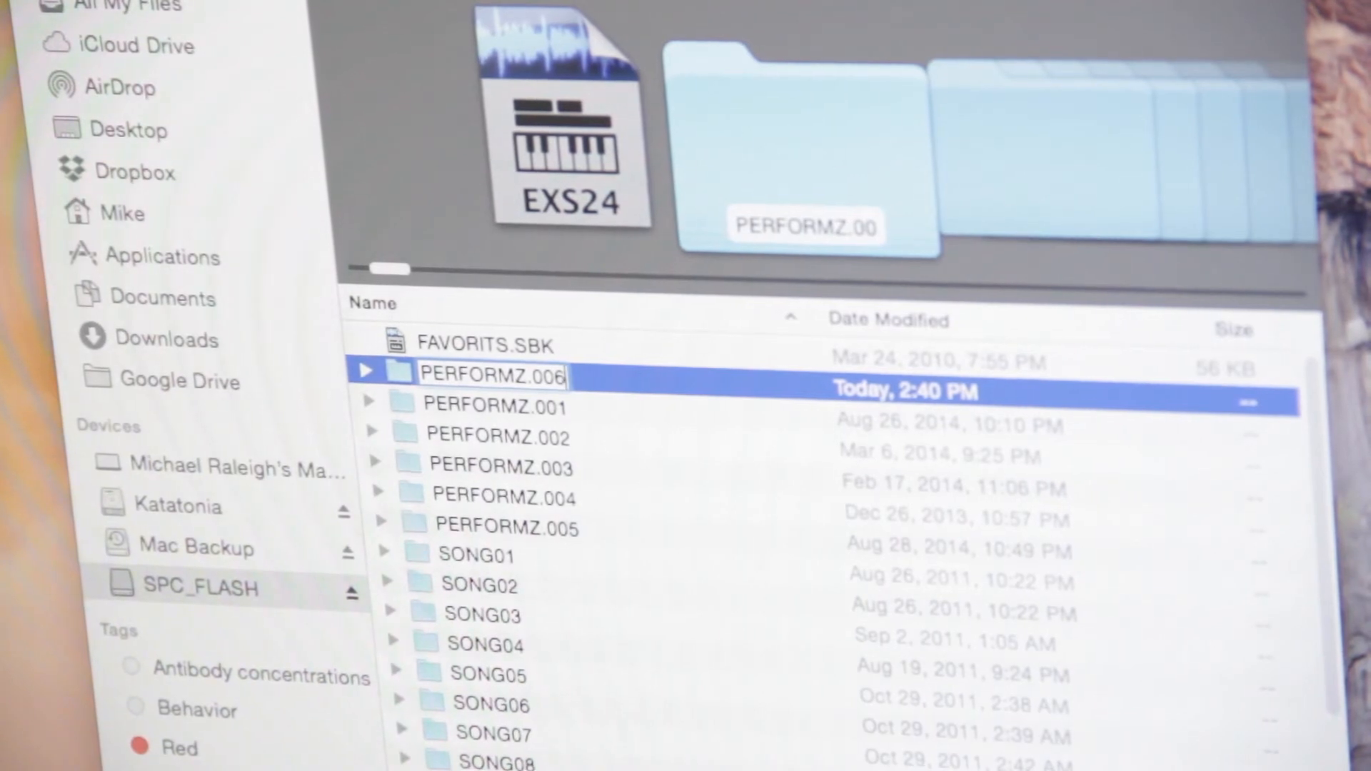
{"action": "key", "text": "Return"}
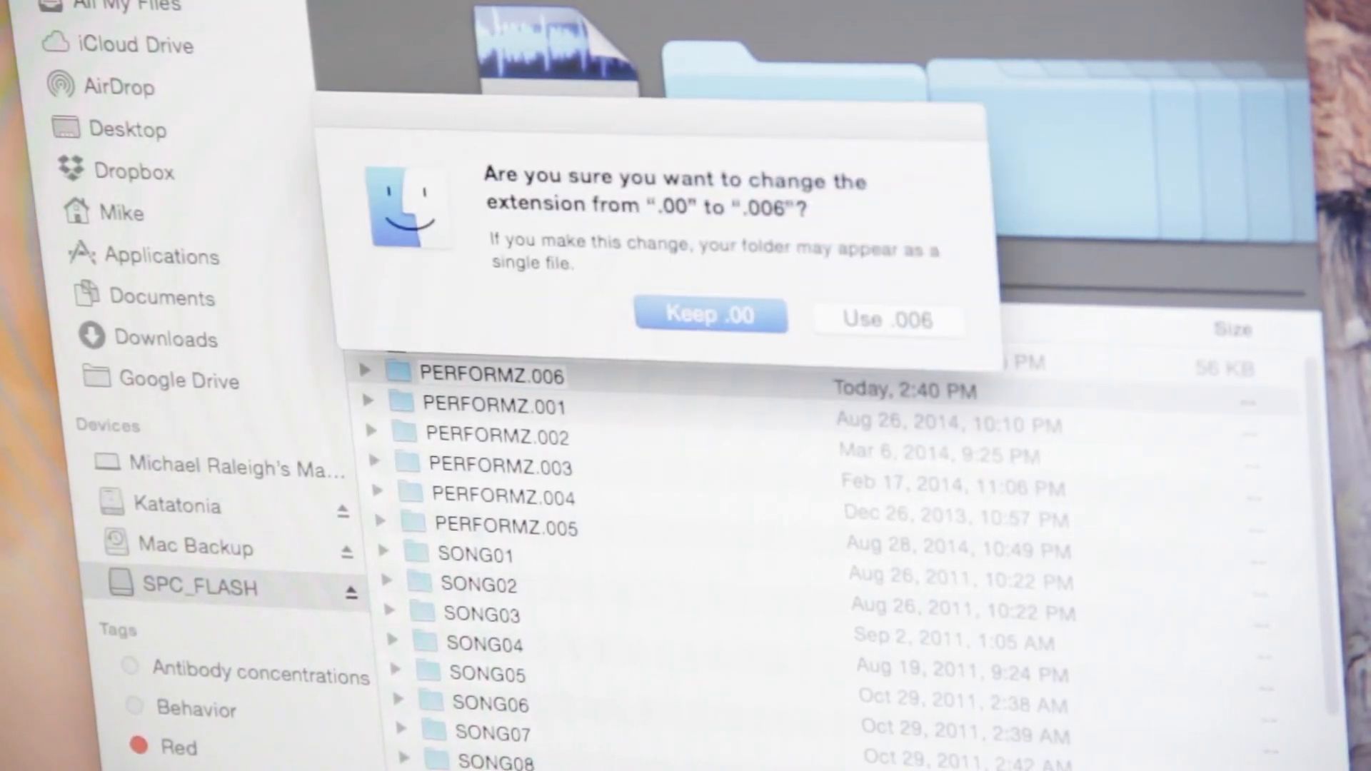
{"action": "left_click", "coordinate": [887, 317]}
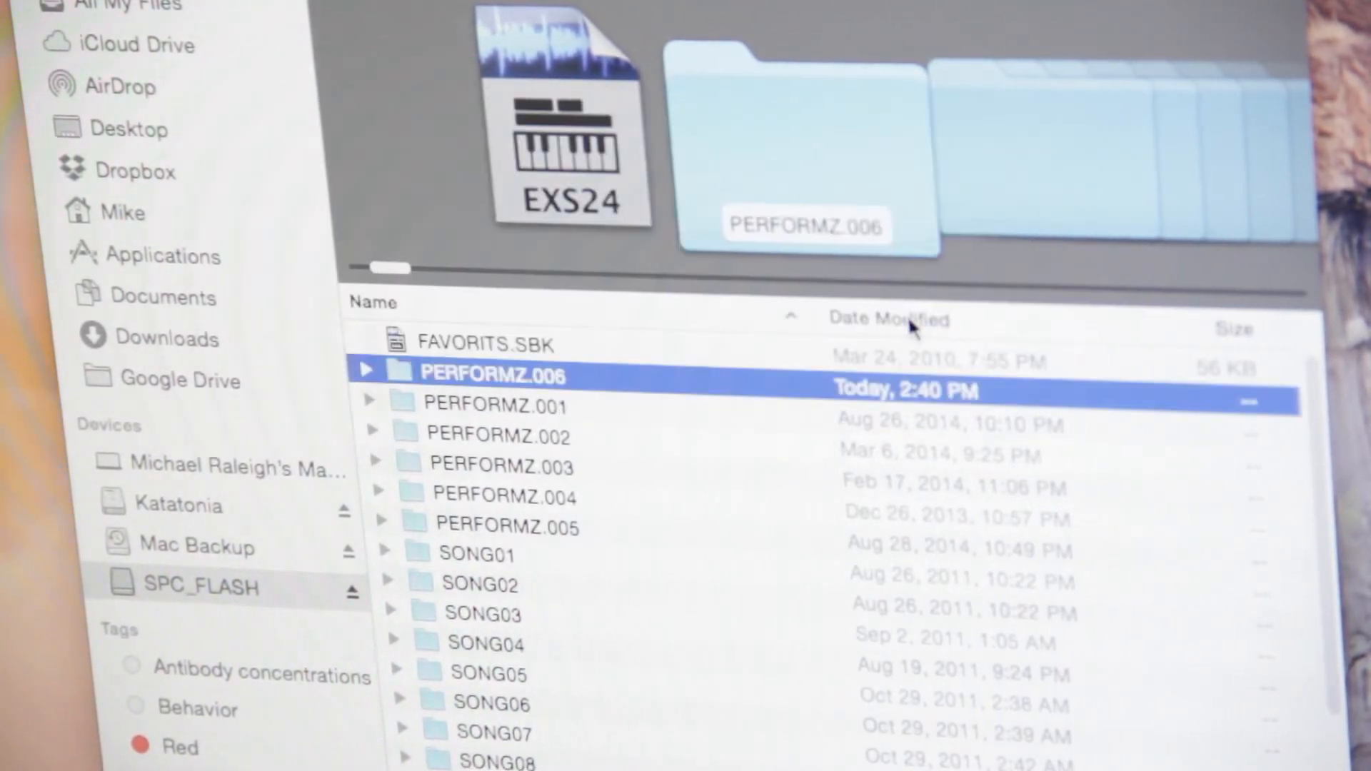
{"action": "scroll", "scroll_direction": "down", "scroll_amount": 3}
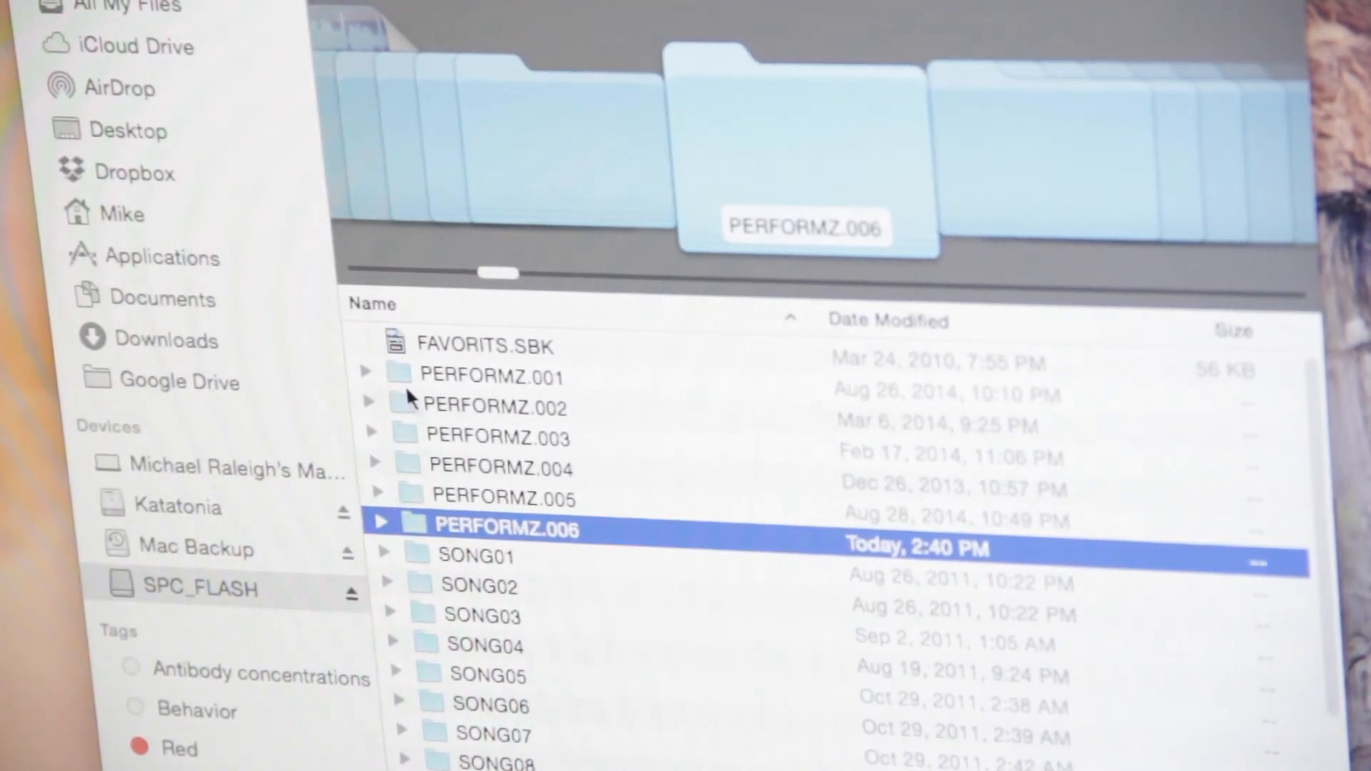
{"action": "mouse_move", "coordinate": [363, 376]}
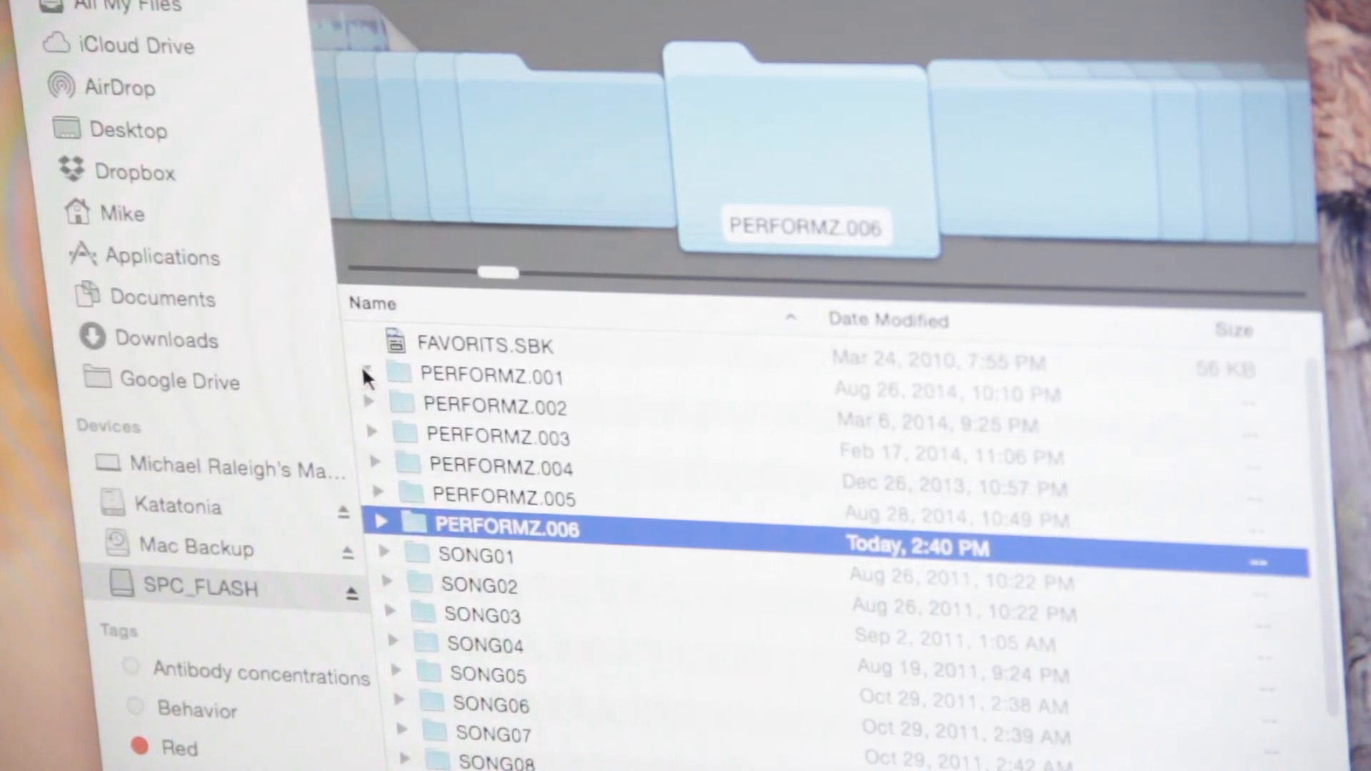
Step: Browse the sample files and song folders inside PERFORMZ.001, then collapse it
{"action": "scroll", "scroll_direction": "down", "scroll_amount": 3}
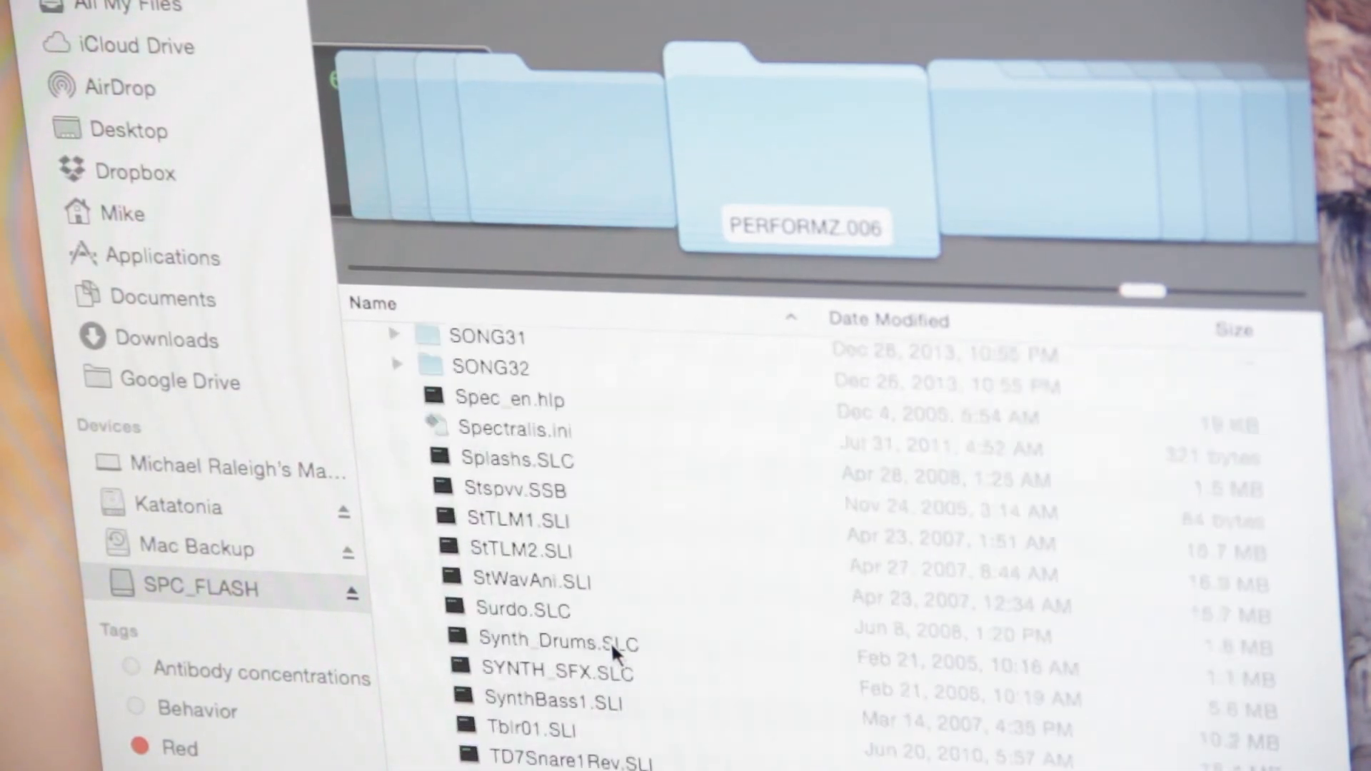
{"action": "scroll", "scroll_direction": "up", "scroll_amount": 3}
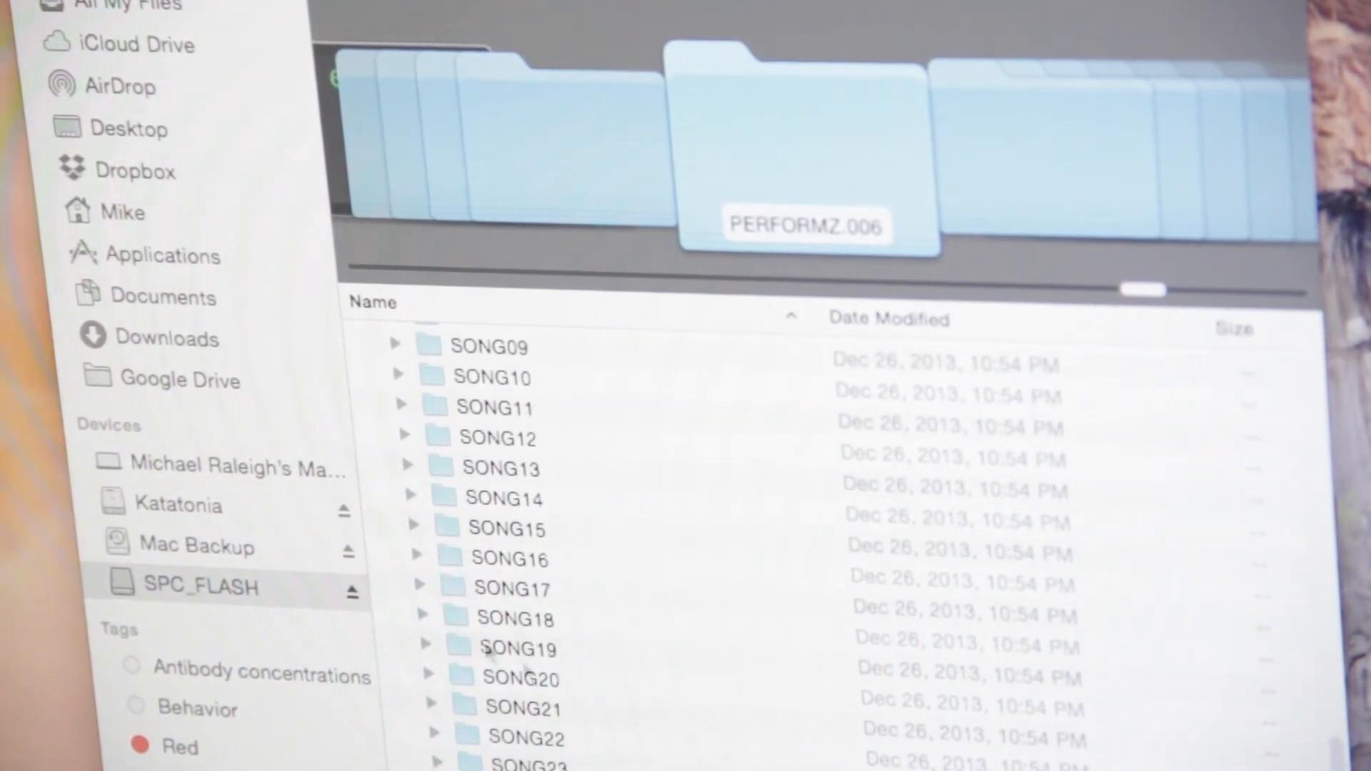
{"action": "scroll", "scroll_direction": "up", "scroll_amount": 3}
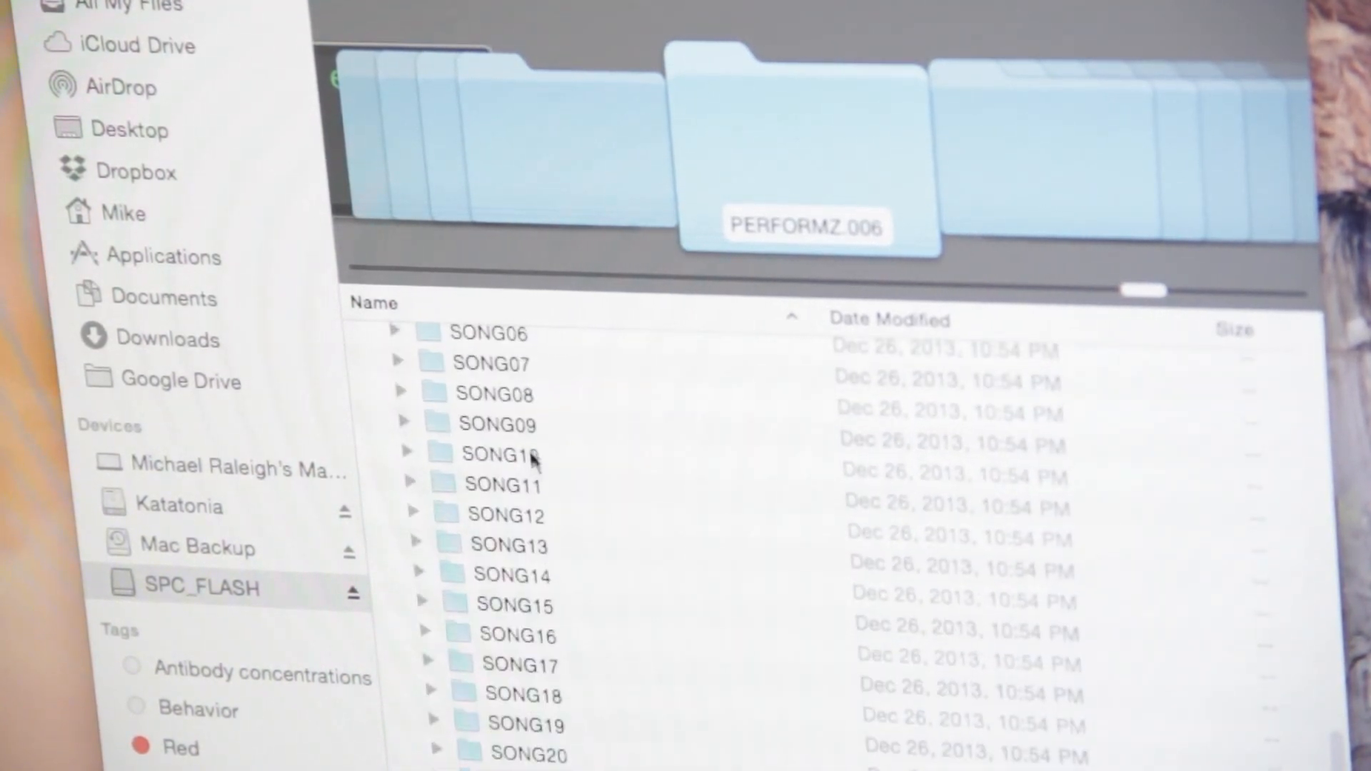
{"action": "scroll", "scroll_direction": "up", "scroll_amount": 3}
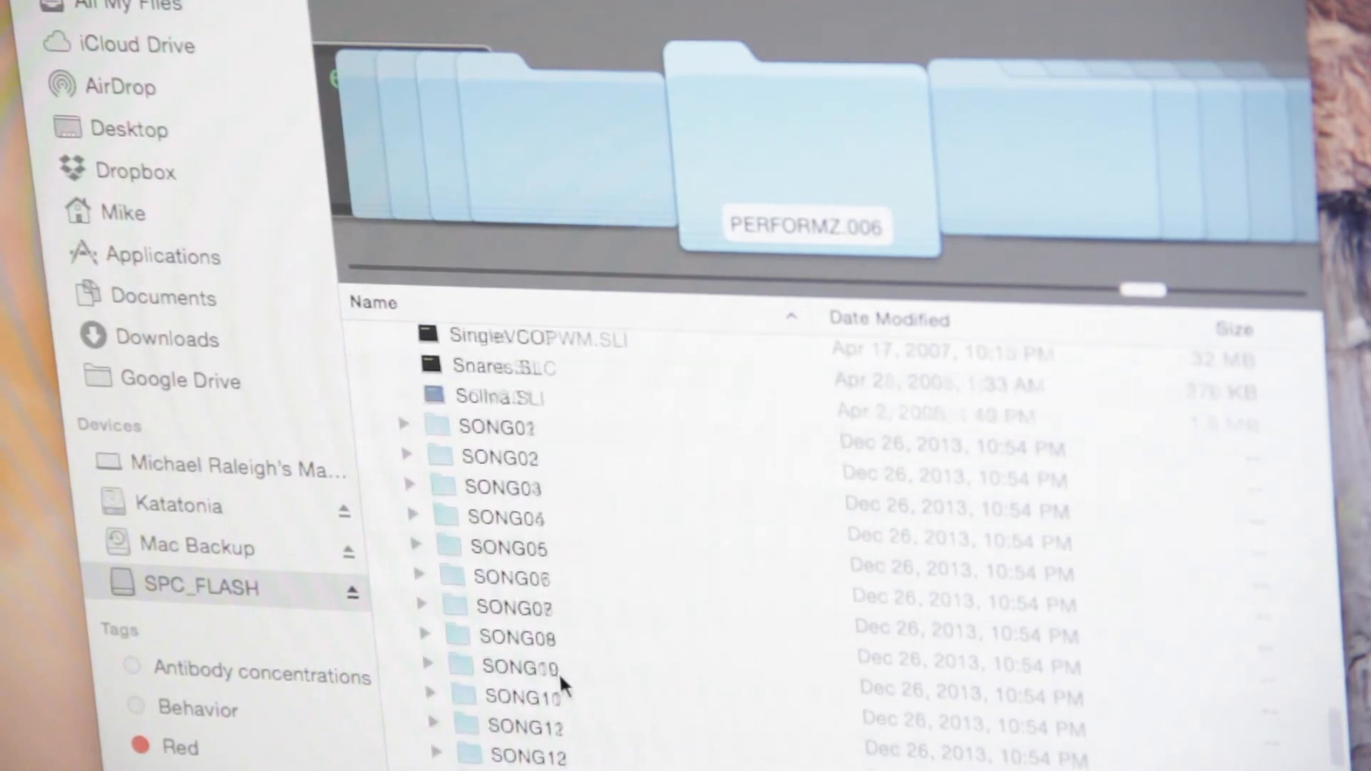
{"action": "scroll", "scroll_direction": "down", "scroll_amount": 3}
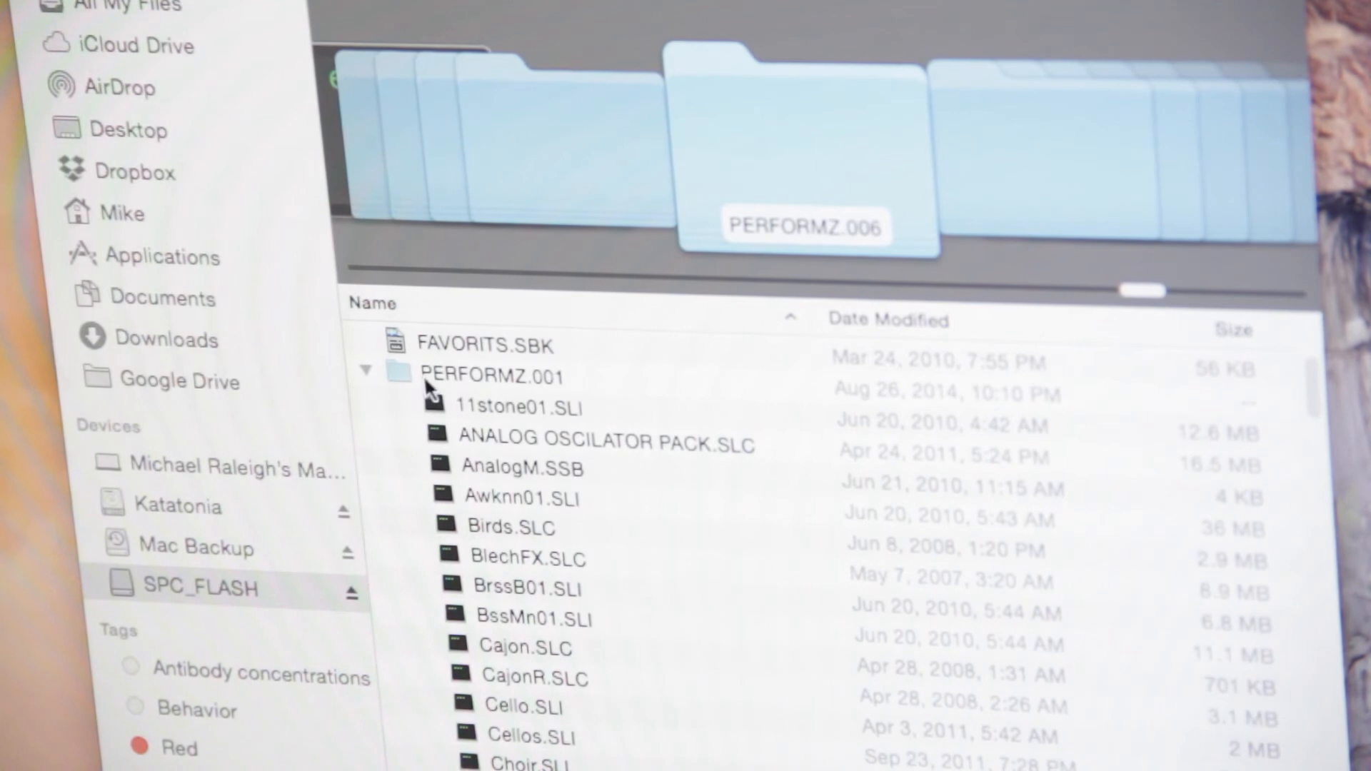
{"action": "left_click", "coordinate": [367, 368]}
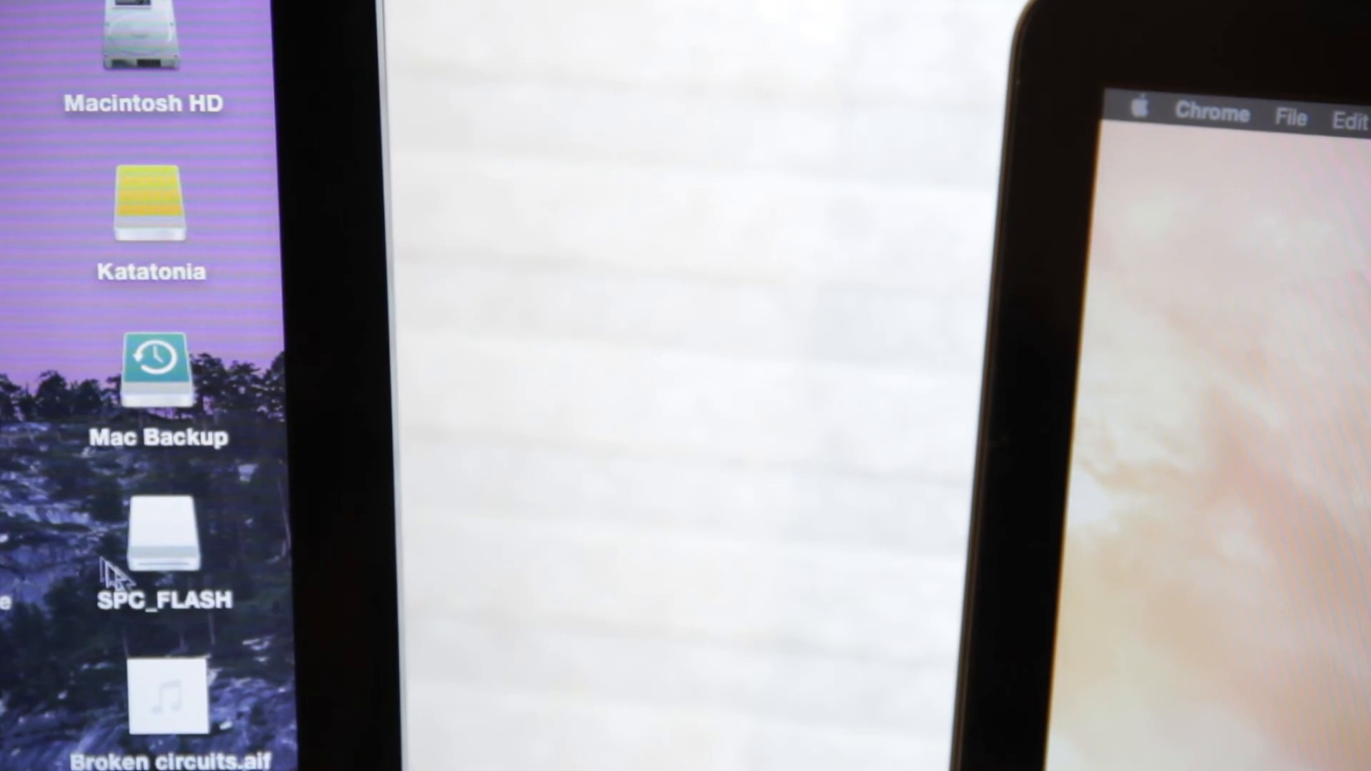
Step: Drag the SPC_FLASH drive icon toward the Trash to eject it
{"action": "left_click", "coordinate": [163, 552]}
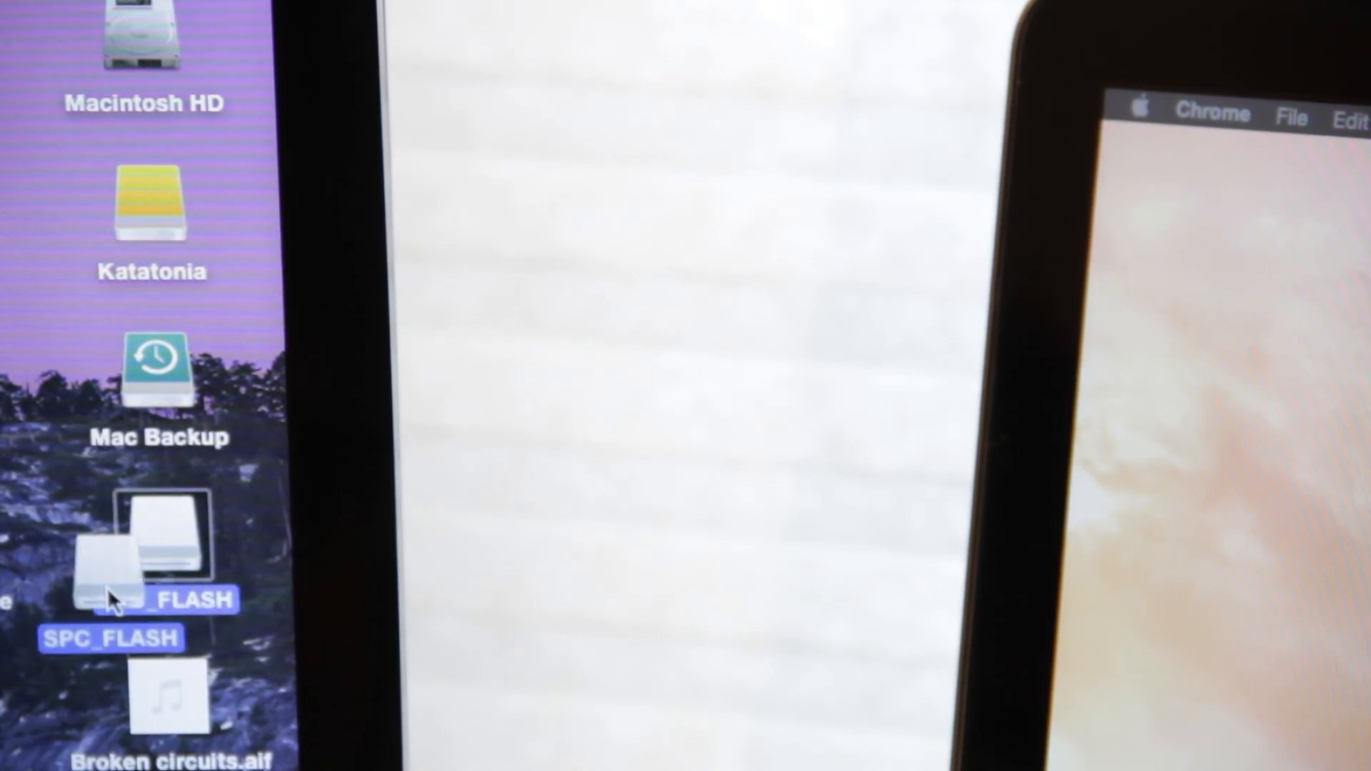